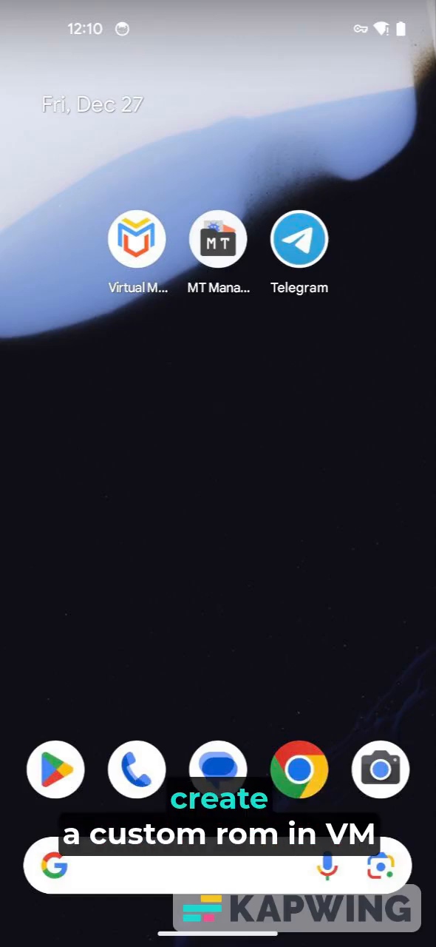
- Check Virtual Master's version and the ROMS group chat, then launch MT Manager
click(137, 238)
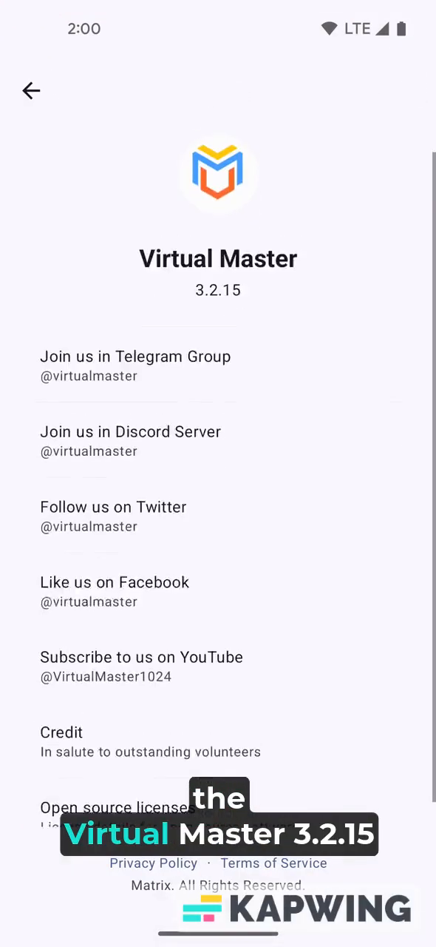
key(Back)
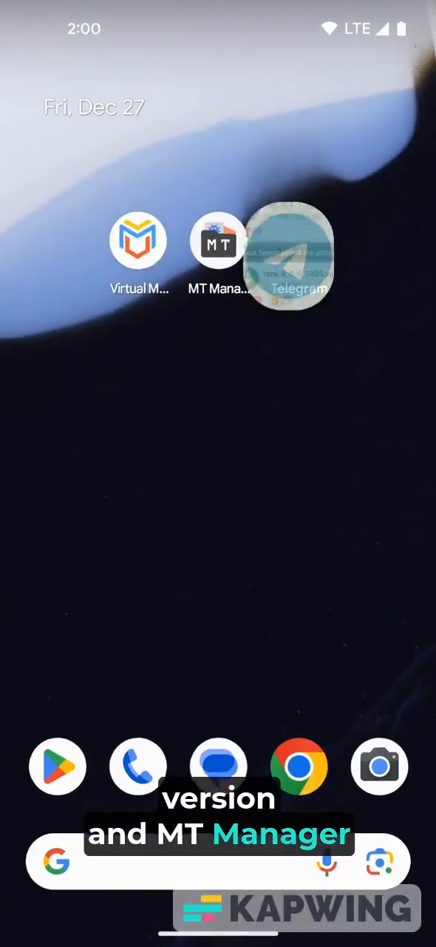
click(290, 242)
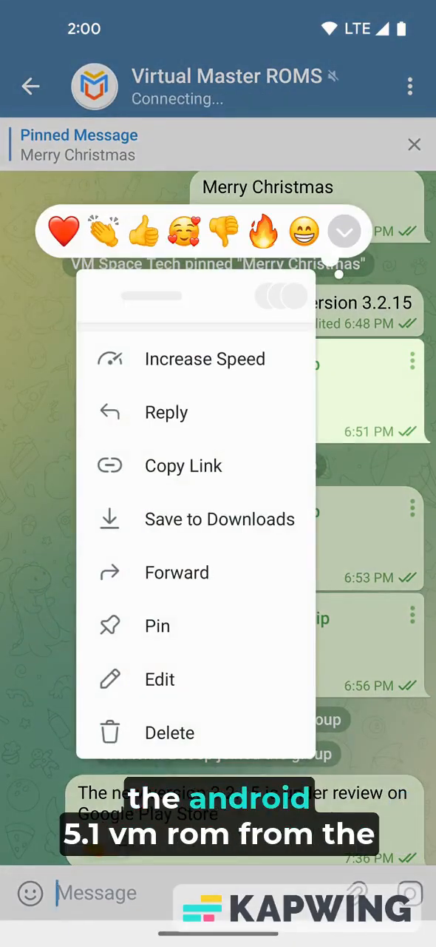
key(home)
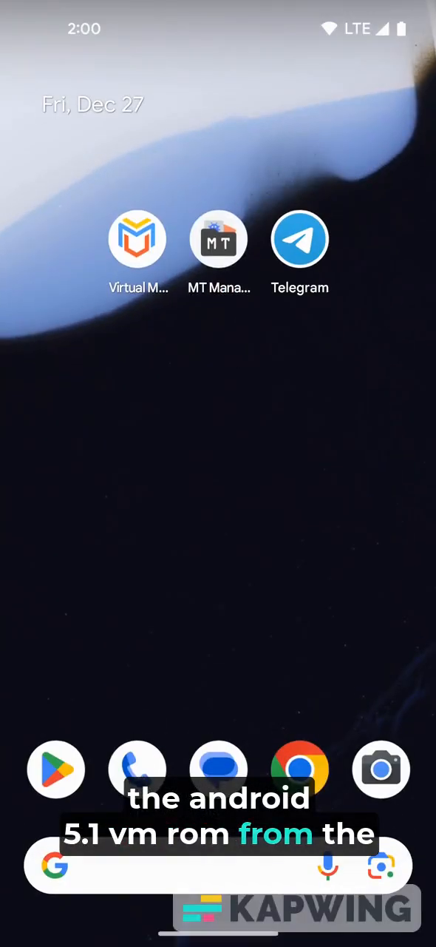
click(219, 238)
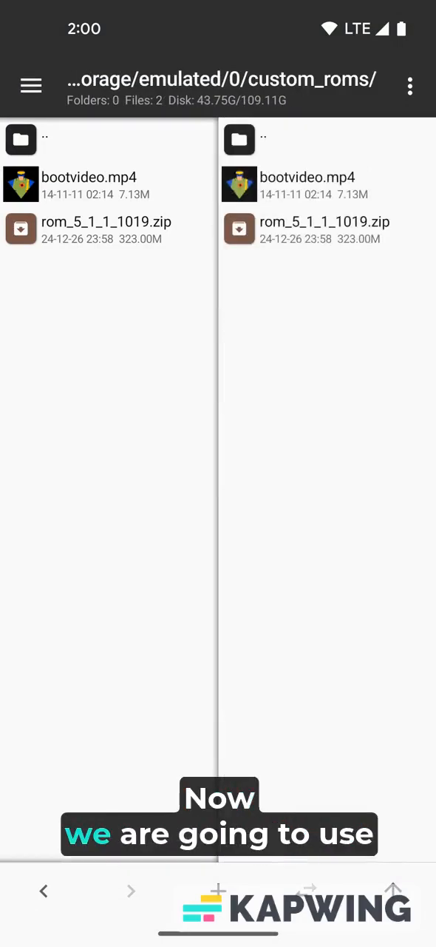
- Dismiss the bootvideo.mp4 open prompt and create a 'system' folder in custom_roms
click(89, 177)
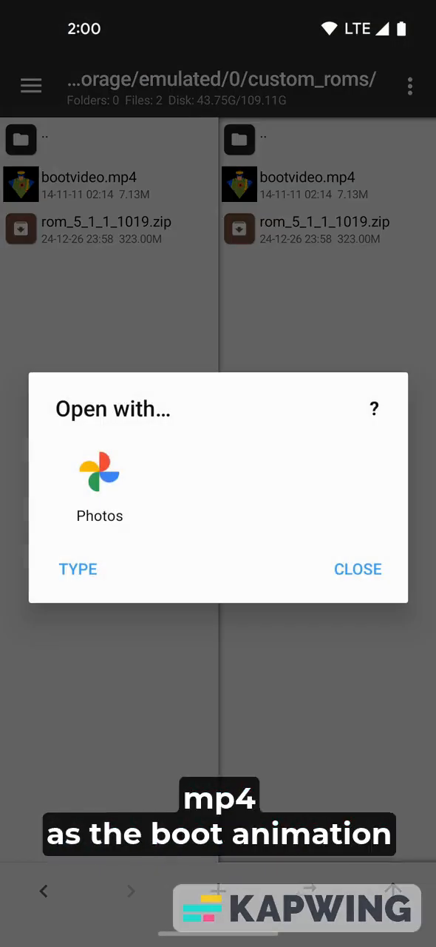
click(100, 480)
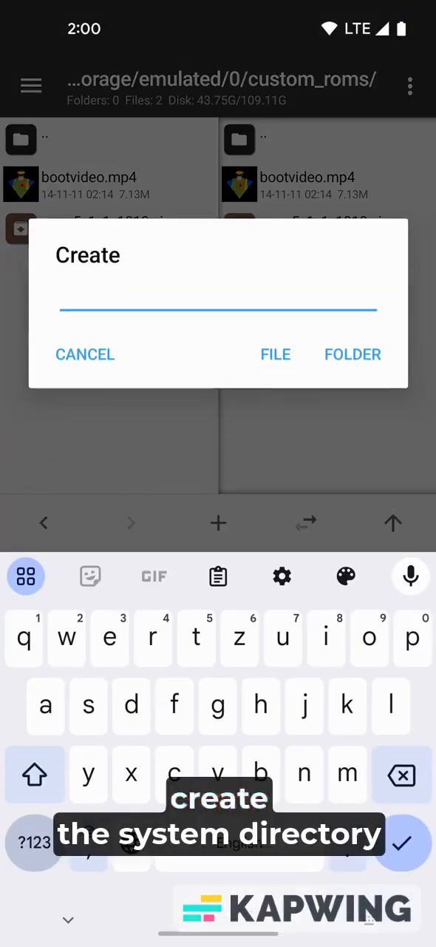
text(s)
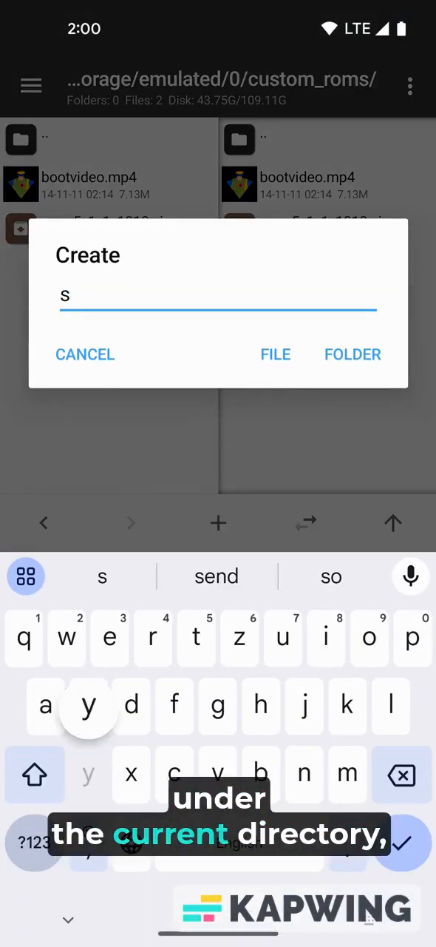
text(ystem)
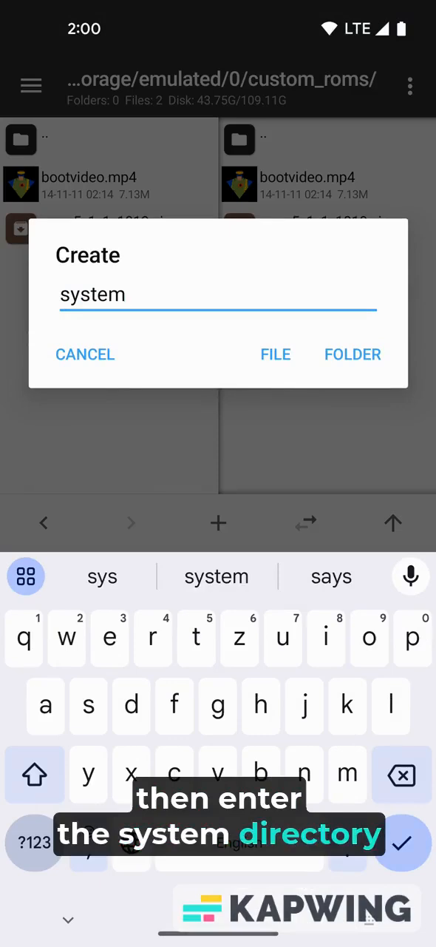
click(353, 354)
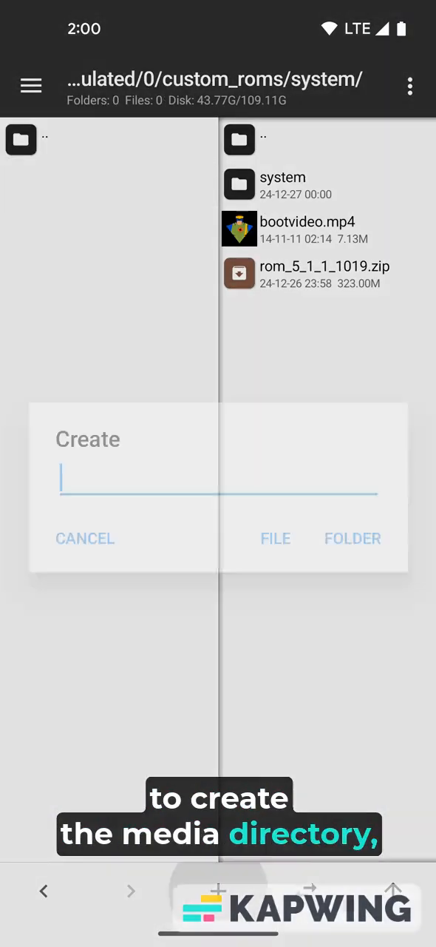
- Create a 'media' folder inside system and copy bootvideo.mp4 into it
text(med)
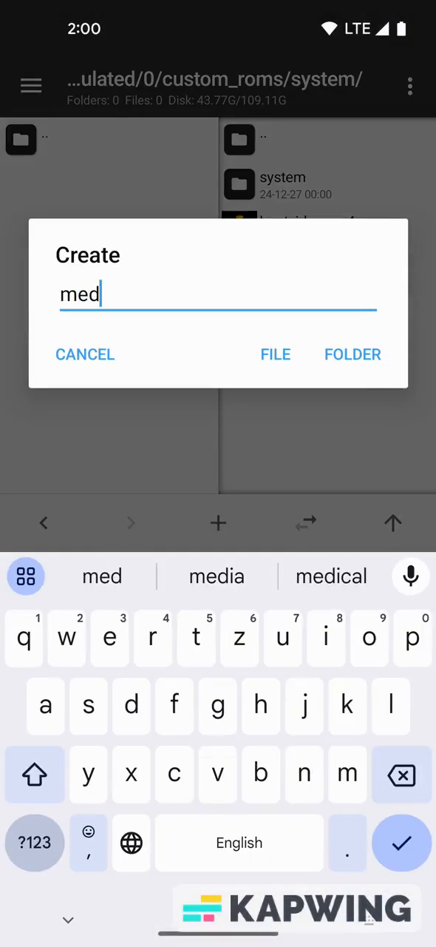
click(353, 354)
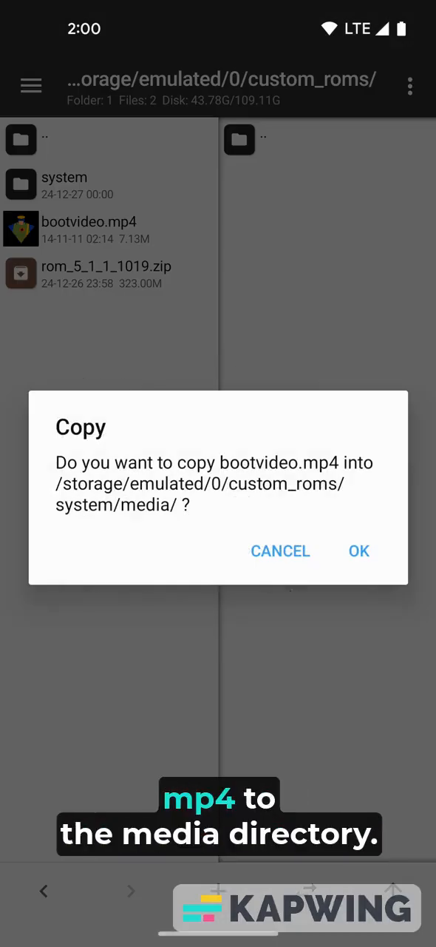
click(358, 551)
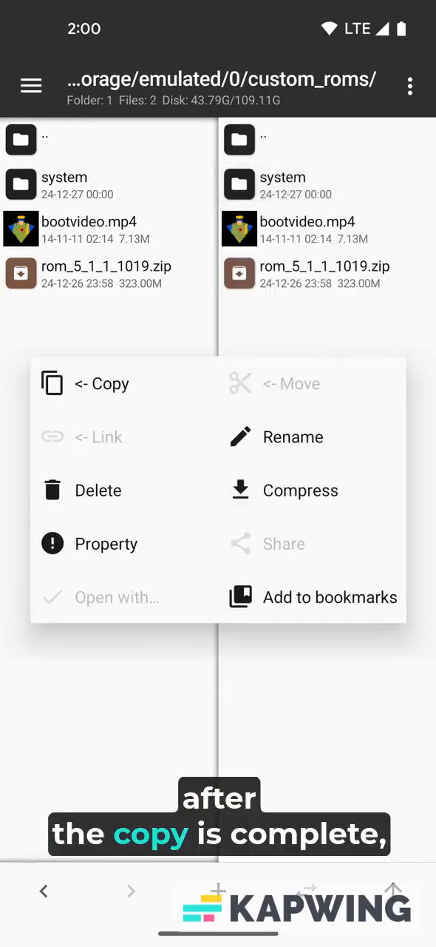
- Compress the system folder into overlay.zip and open it to confirm system is inside
click(300, 490)
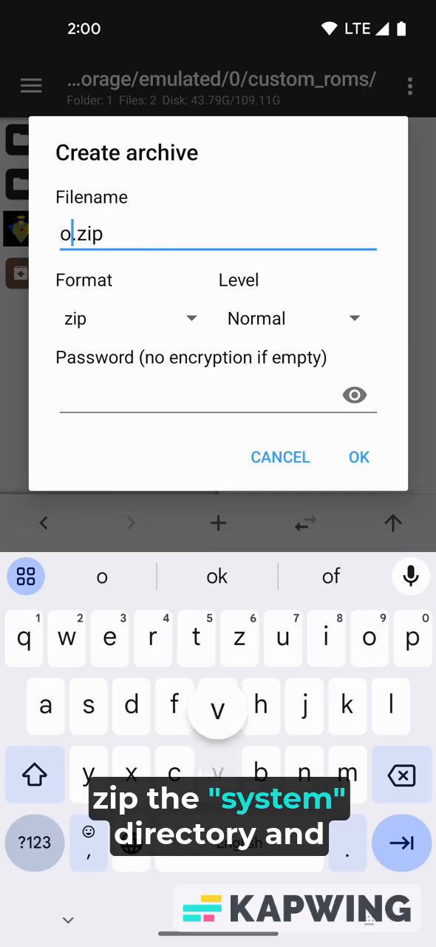
text(ver la)
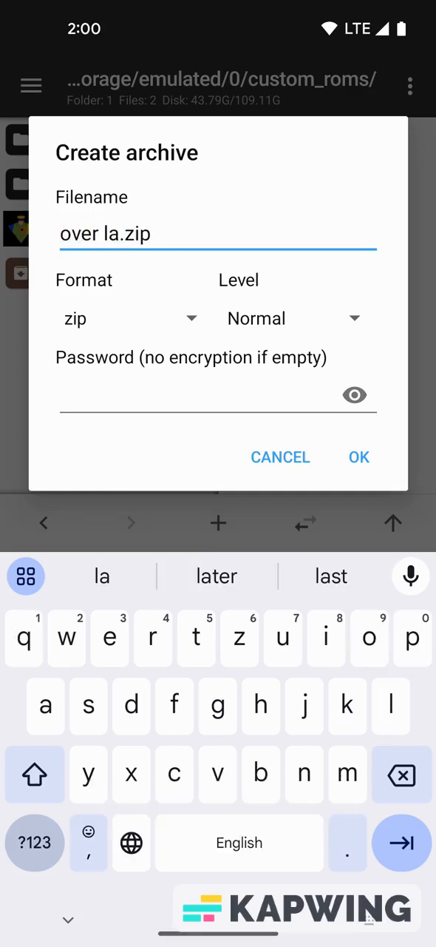
text(y)
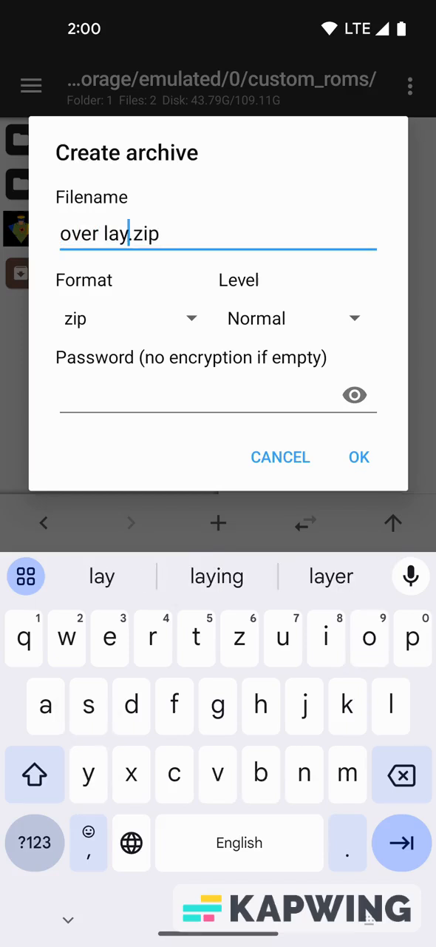
click(111, 234)
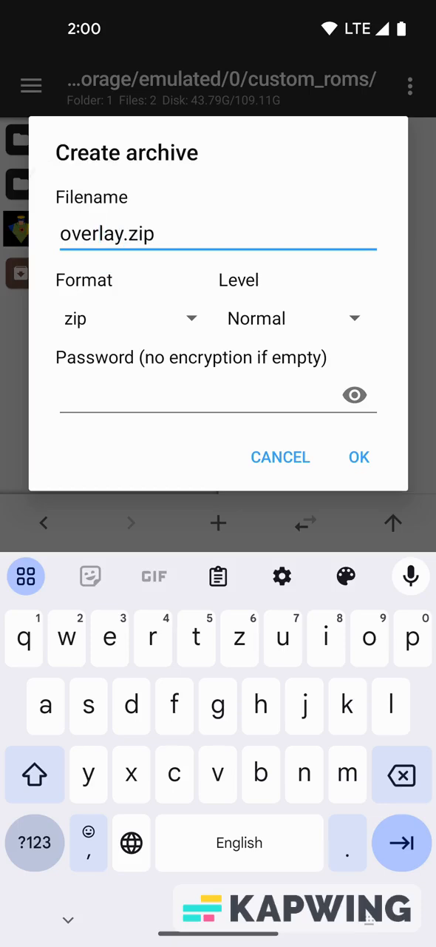
click(359, 457)
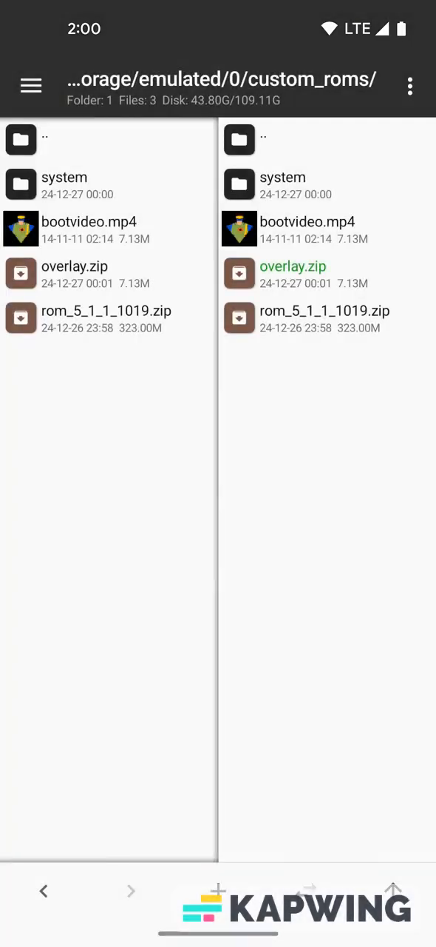
click(74, 266)
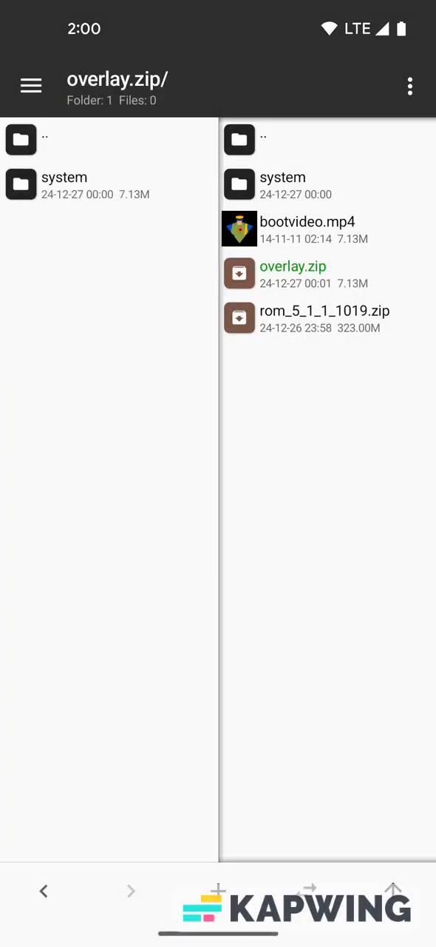
- Open manifest.json in the ROM 5.1.1 zip and duplicate the rom_uri line
click(324, 318)
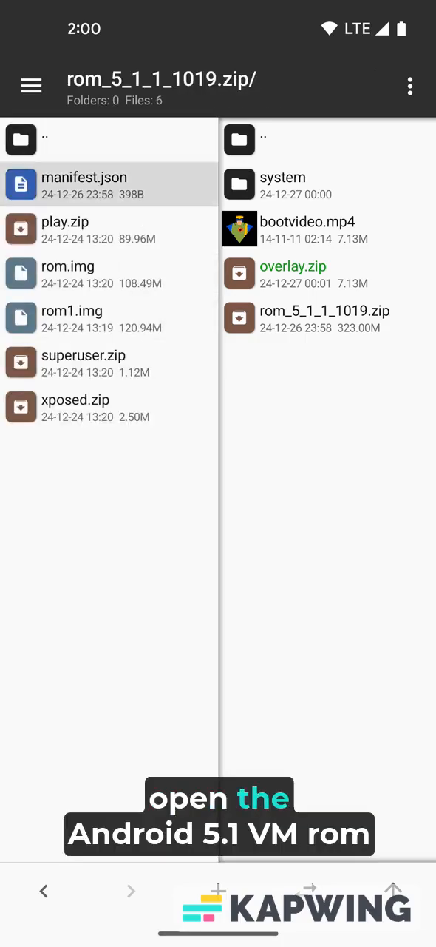
click(84, 184)
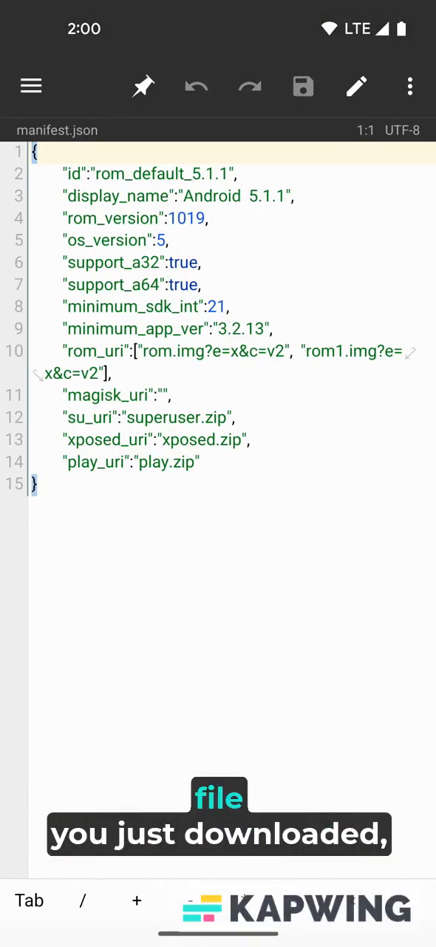
double_click(93, 352)
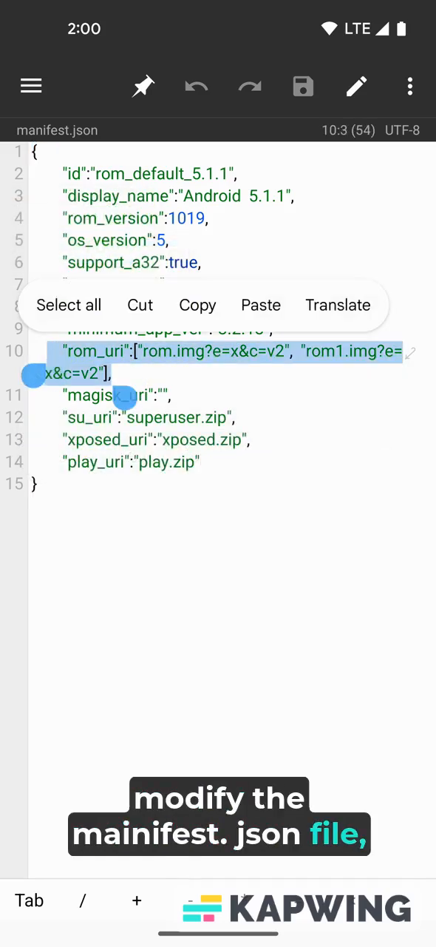
click(111, 373)
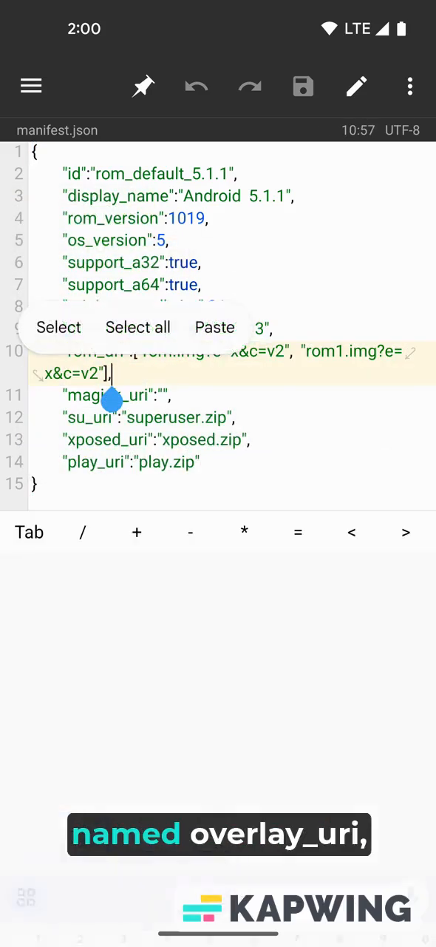
click(215, 326)
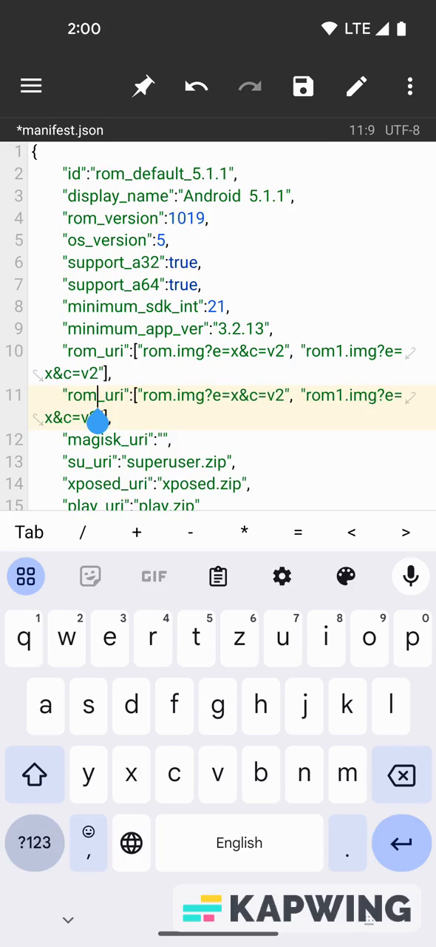
- Turn the copied line into overlay_uri: ["overlay.zip"] and save manifest.json
text(ov)
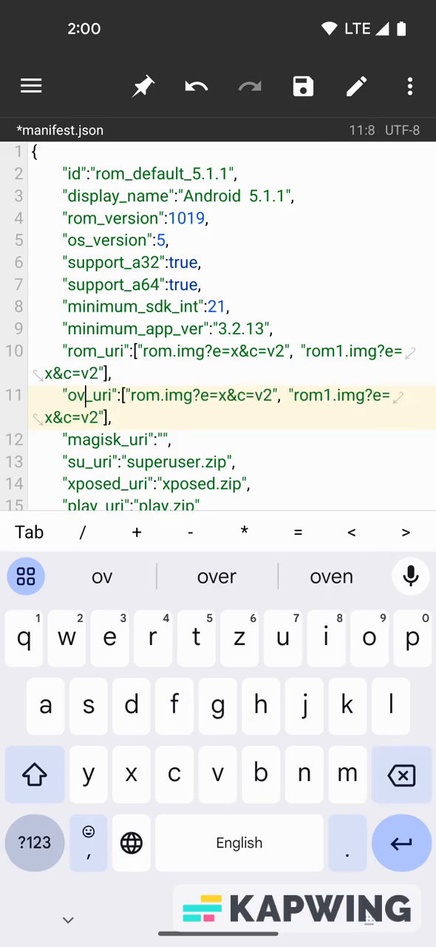
text(erla)
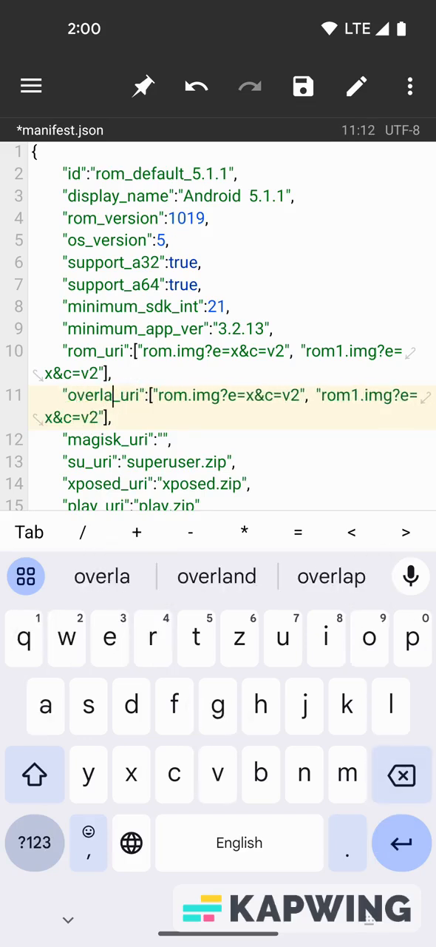
text(y)
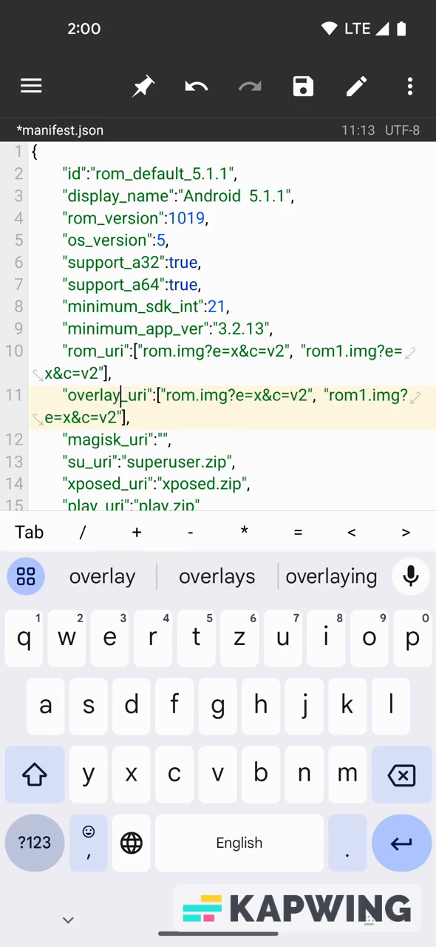
click(118, 436)
text("ov)
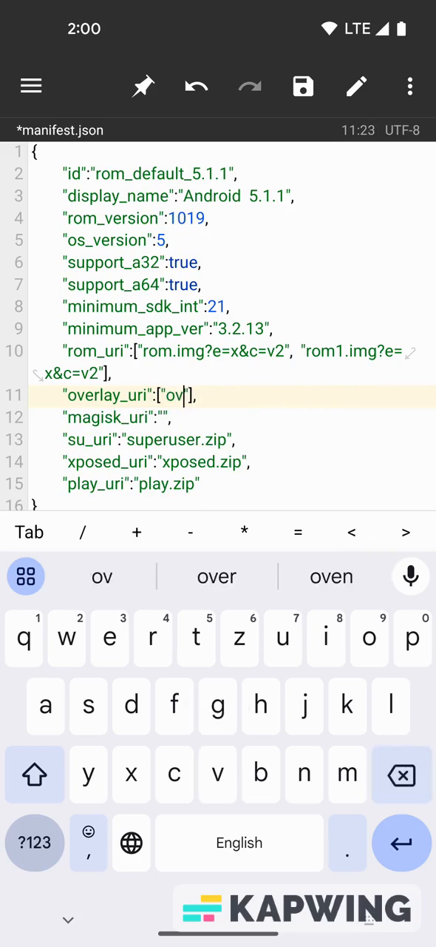
text(erlay.)
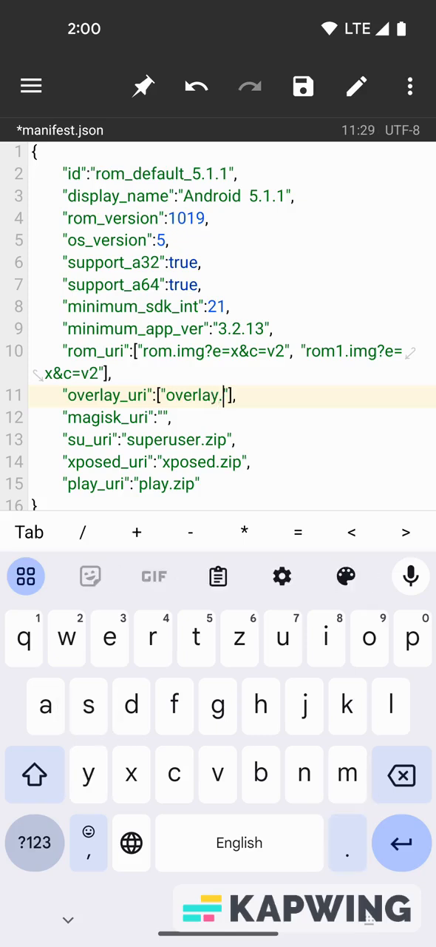
text(y)
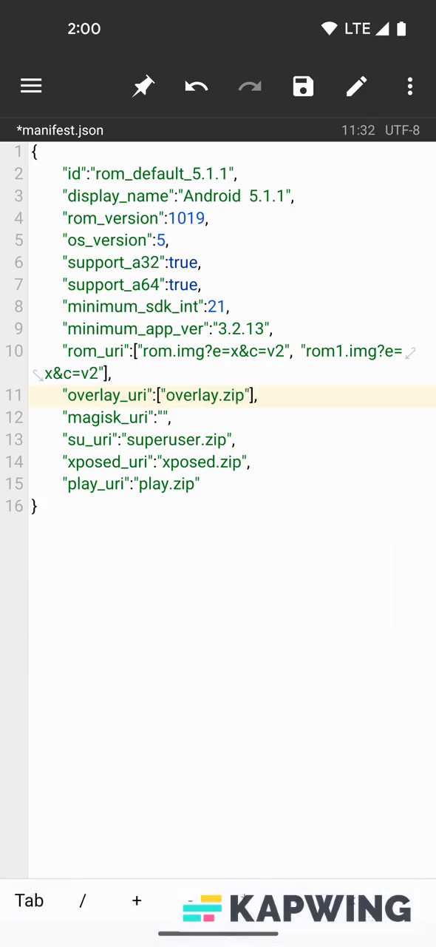
click(303, 86)
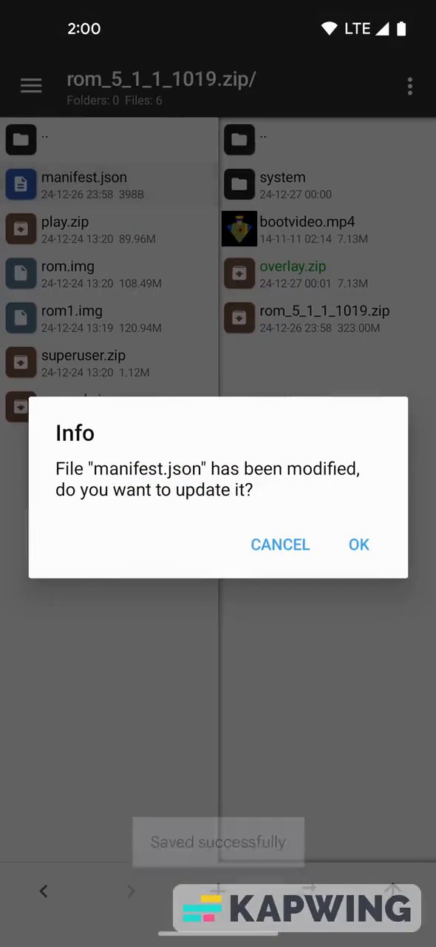
- Write the edited manifest back into the ROM zip and add overlay.zip to the archive
click(358, 544)
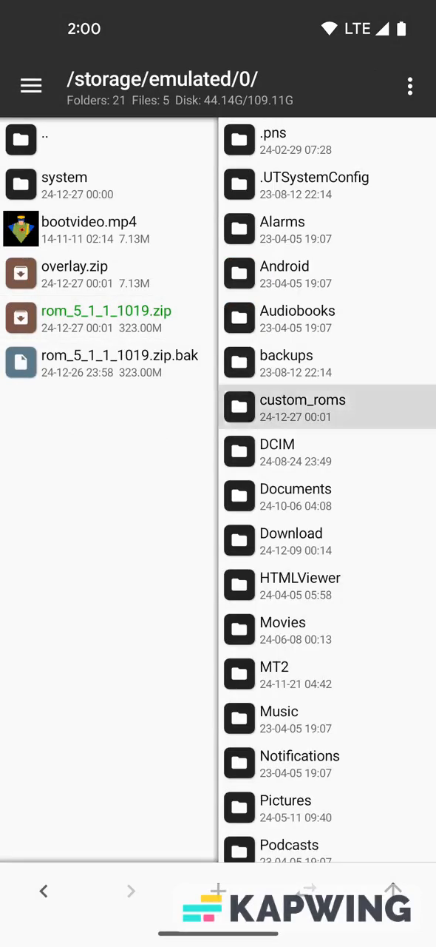
click(107, 310)
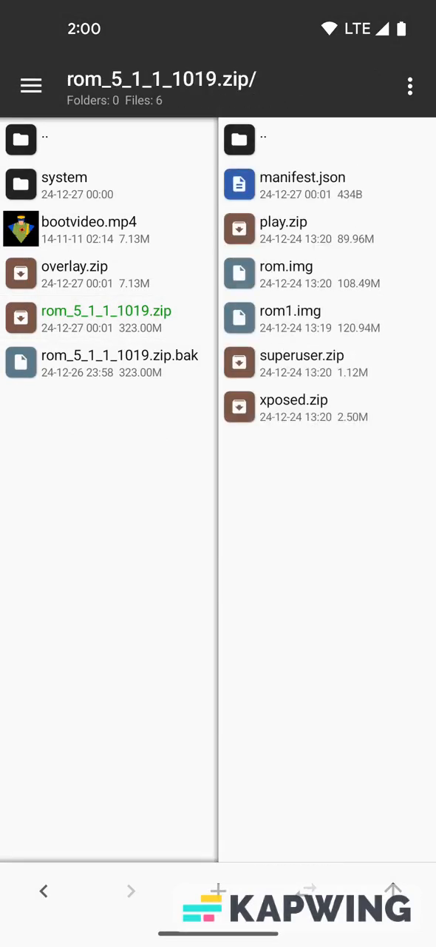
click(302, 177)
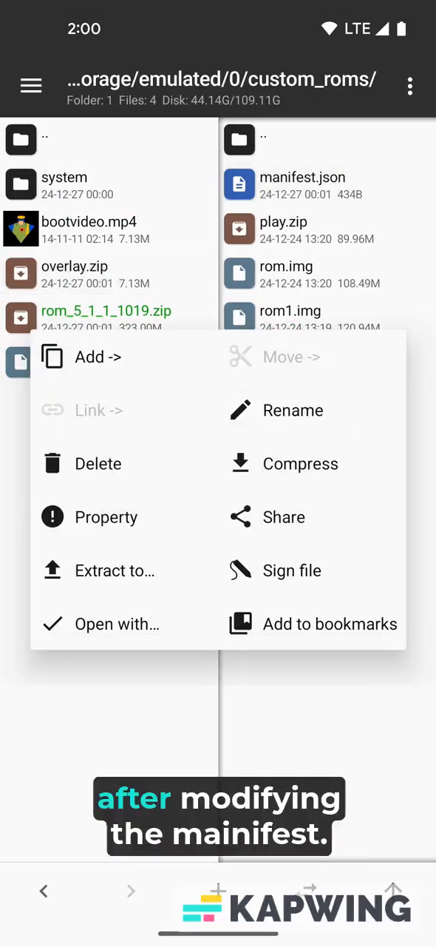
click(96, 356)
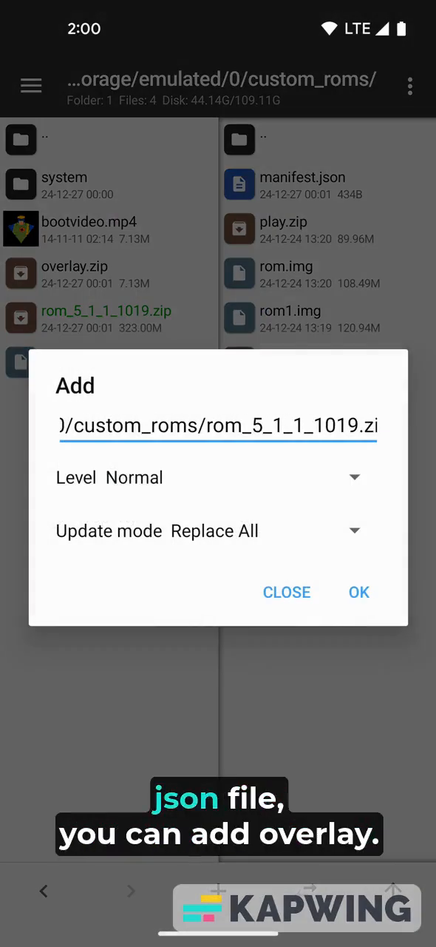
click(359, 592)
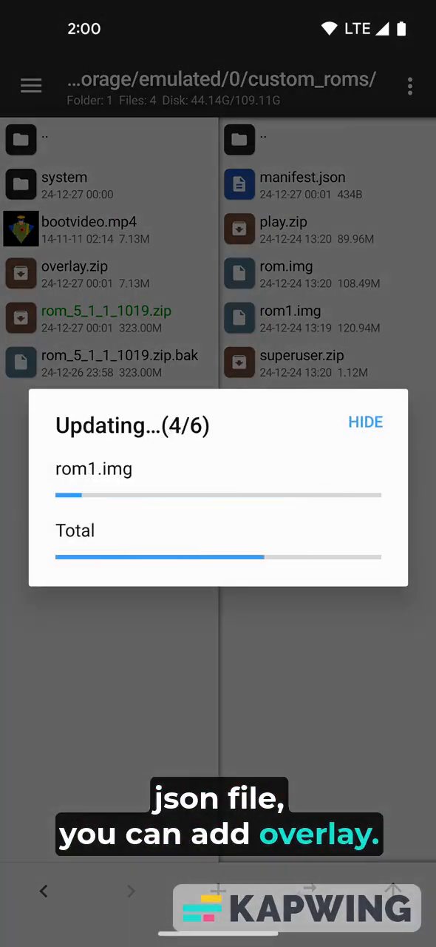
click(366, 422)
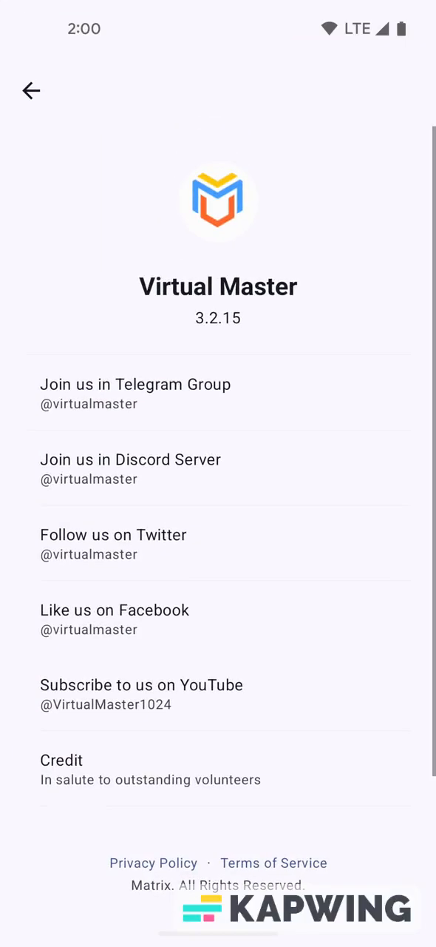
- Return from the Virtual Master app information page
click(31, 91)
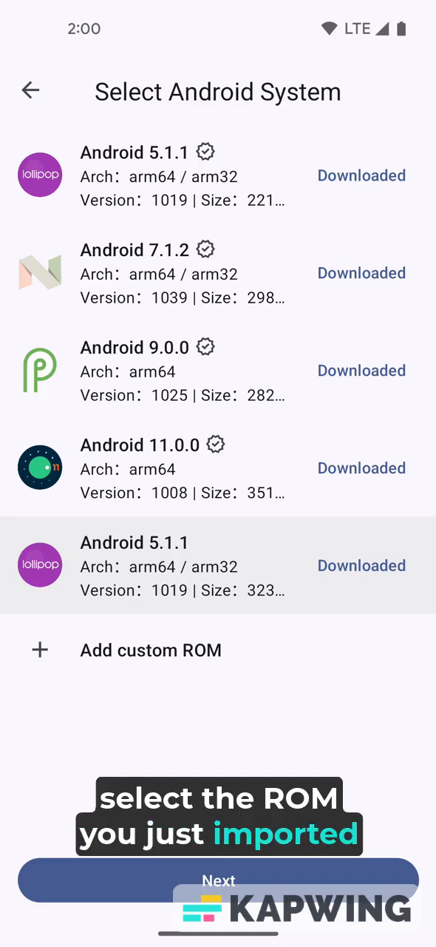
- Create the VM from the custom ROM, keeping the default name Android 5.1.1_5
click(218, 880)
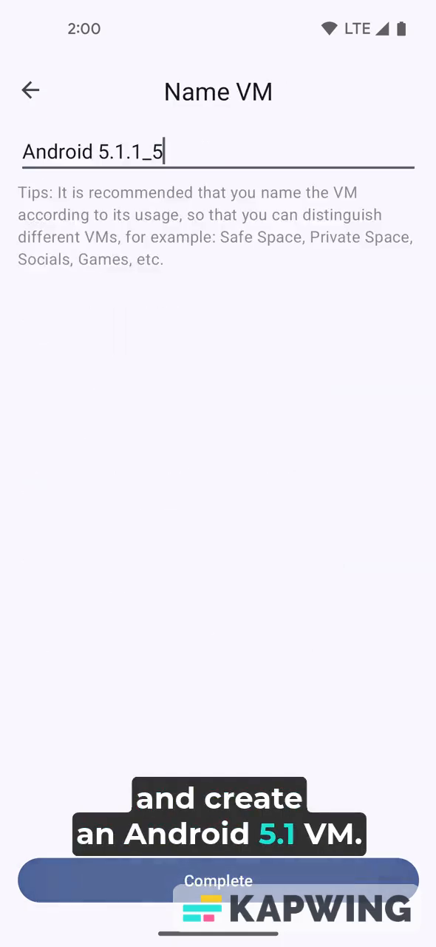
click(218, 880)
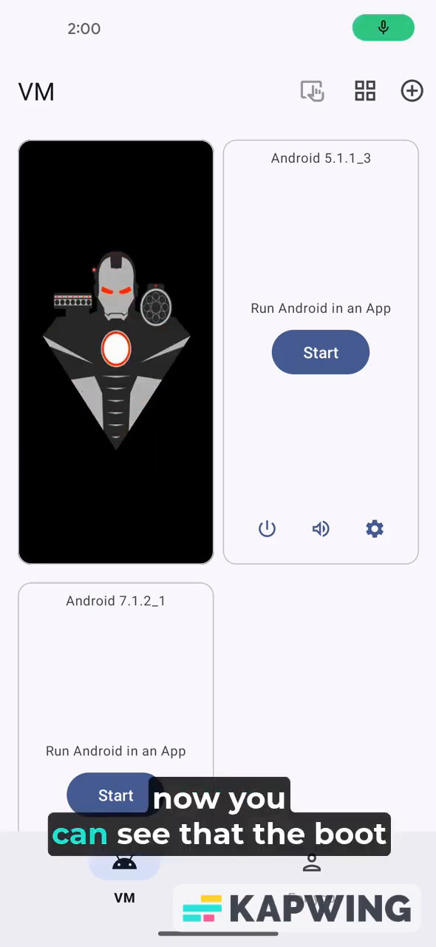
- Start the Android 5.1.1_3 VM
click(321, 352)
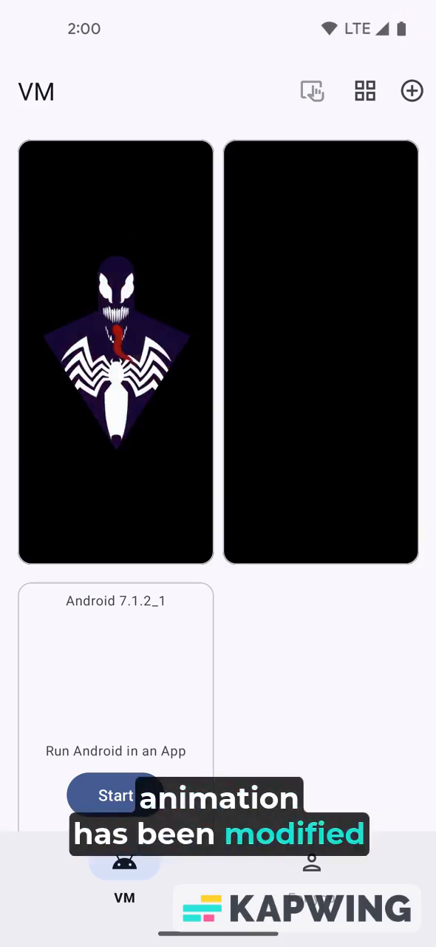